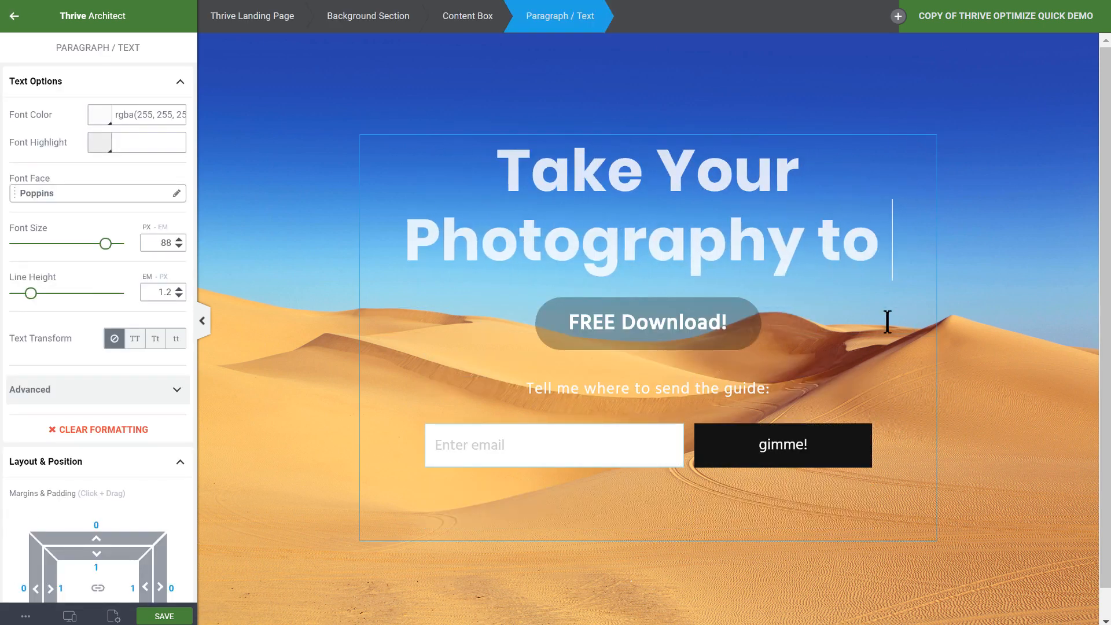
Give the variation's background section the waterfall photo from the Media Library
click(368, 15)
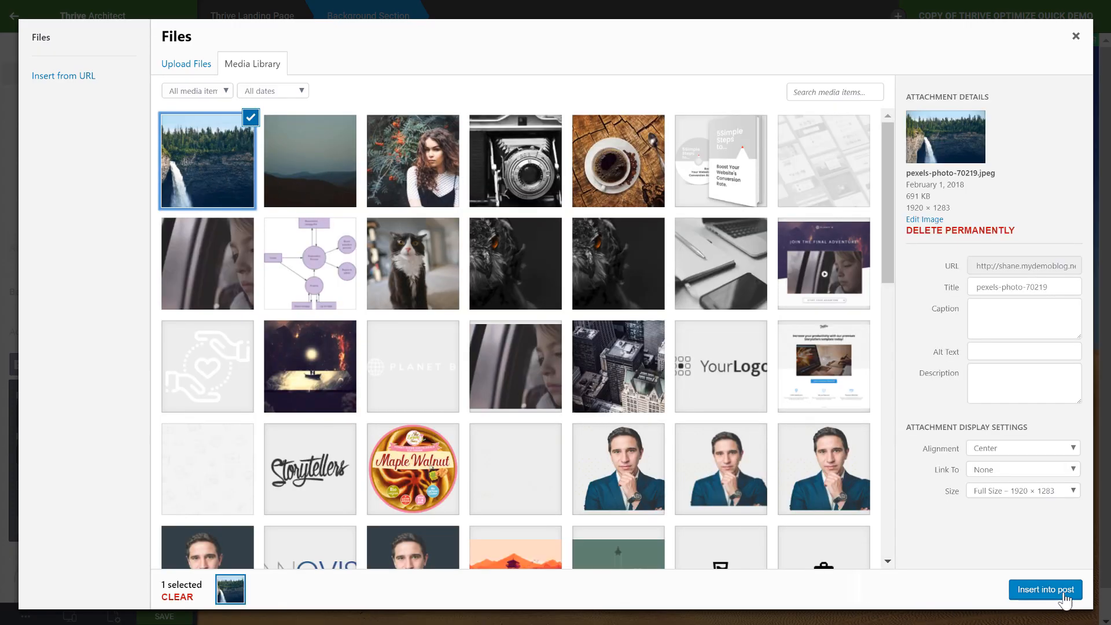
click(1045, 589)
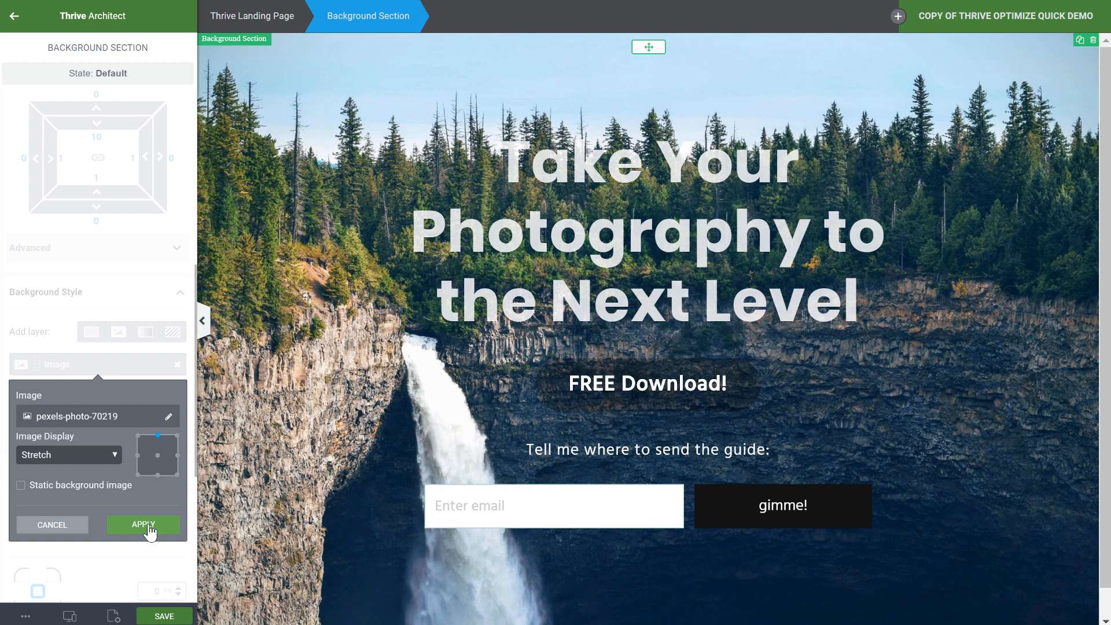
click(142, 524)
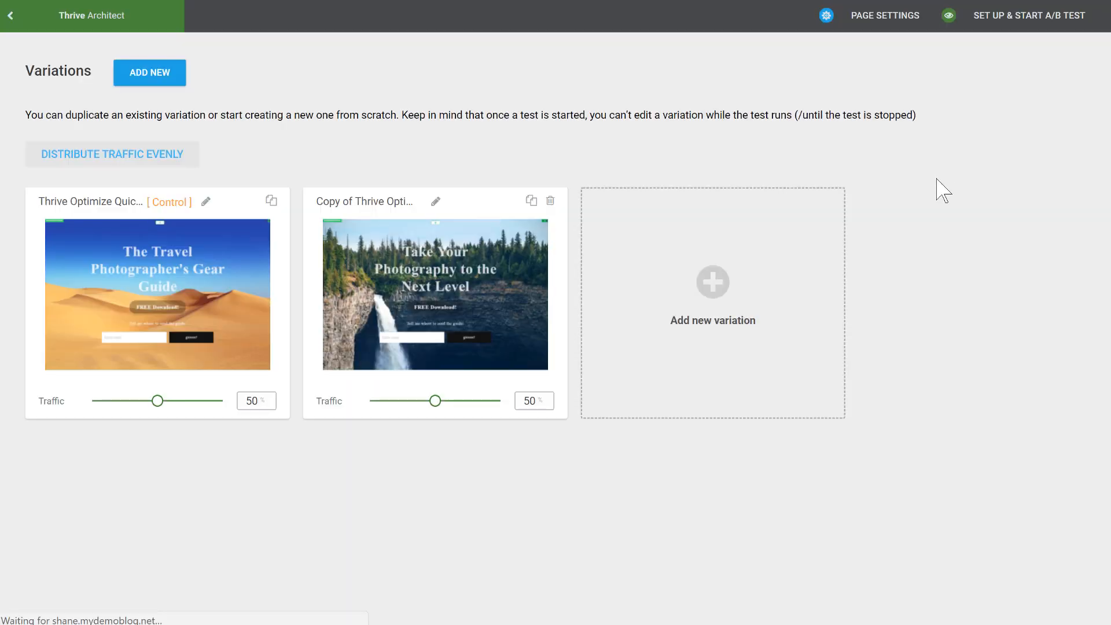
Set up an A/B test named 'Test 1' with automatic winner settings enabled
click(1028, 15)
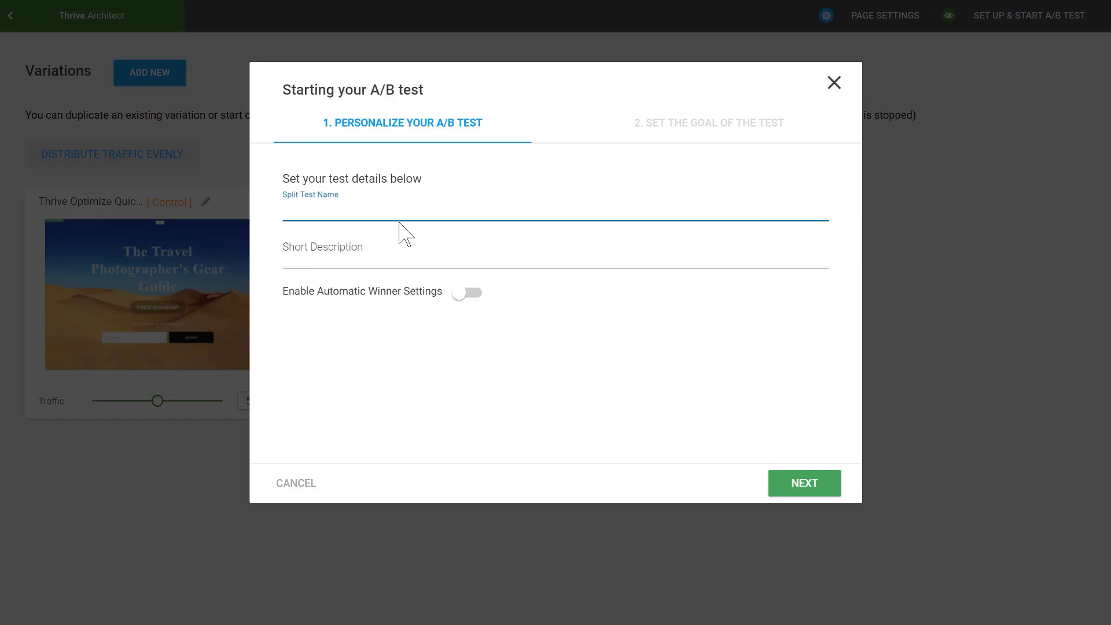
text(Test 1)
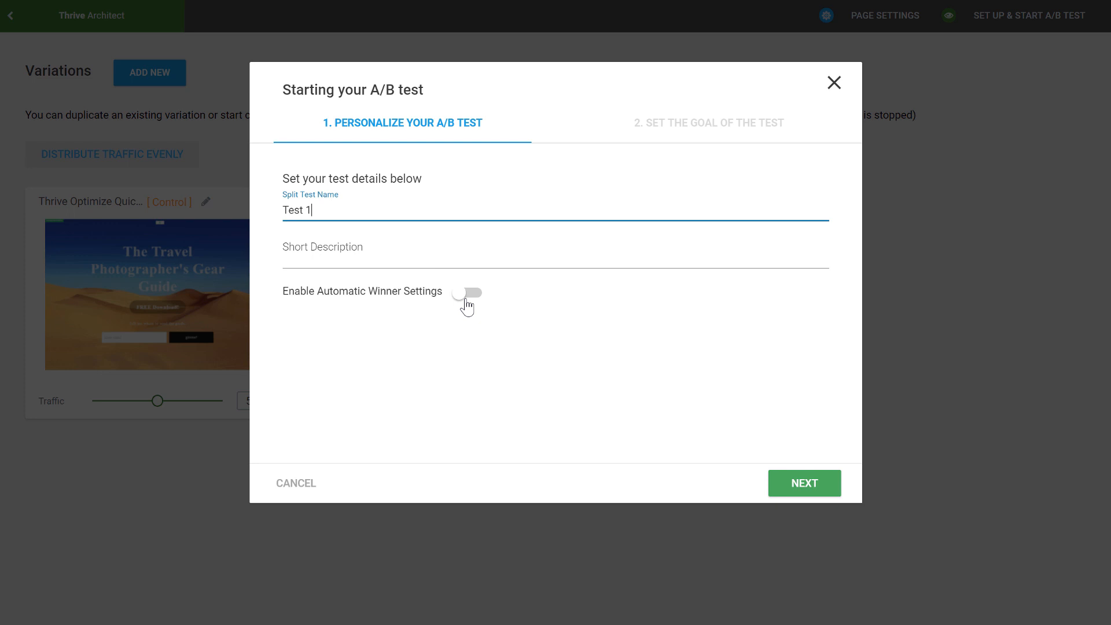
click(466, 291)
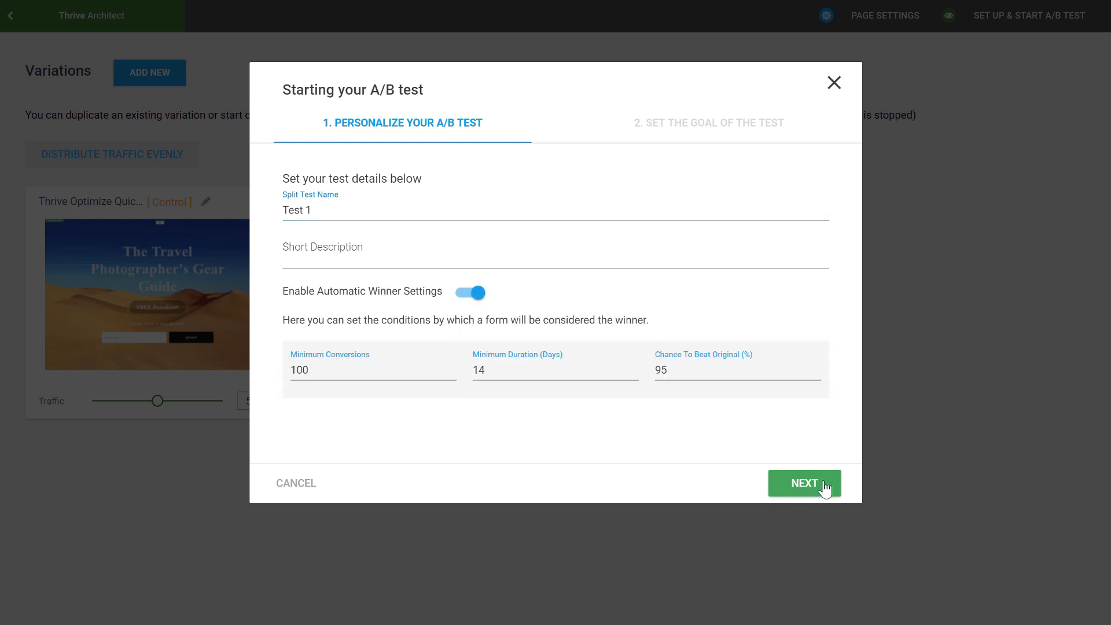
click(803, 482)
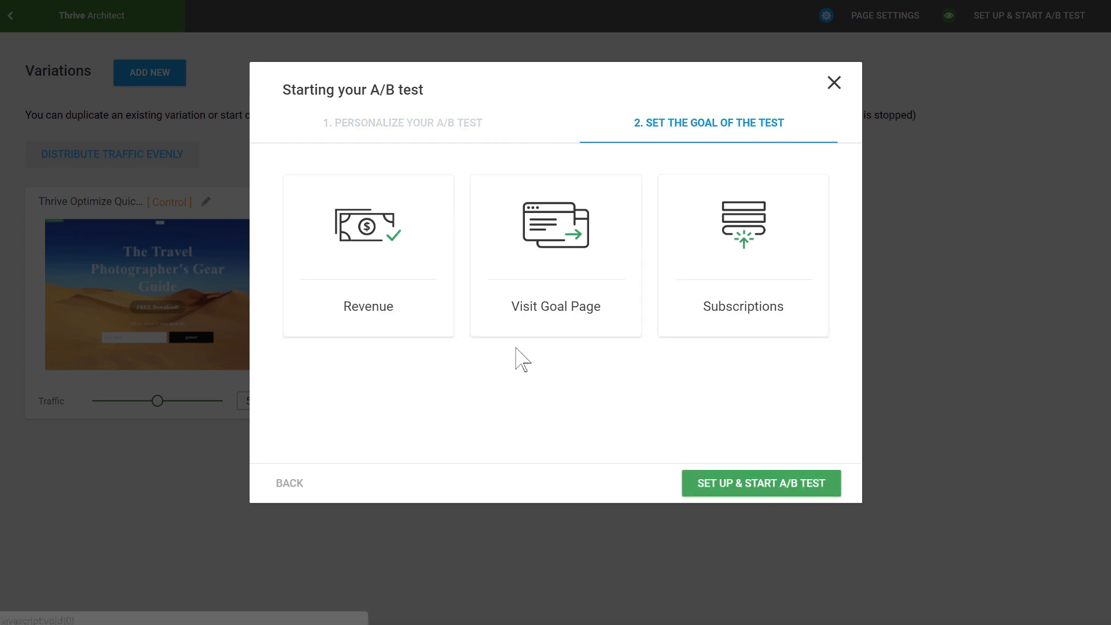
mouse_move(611, 403)
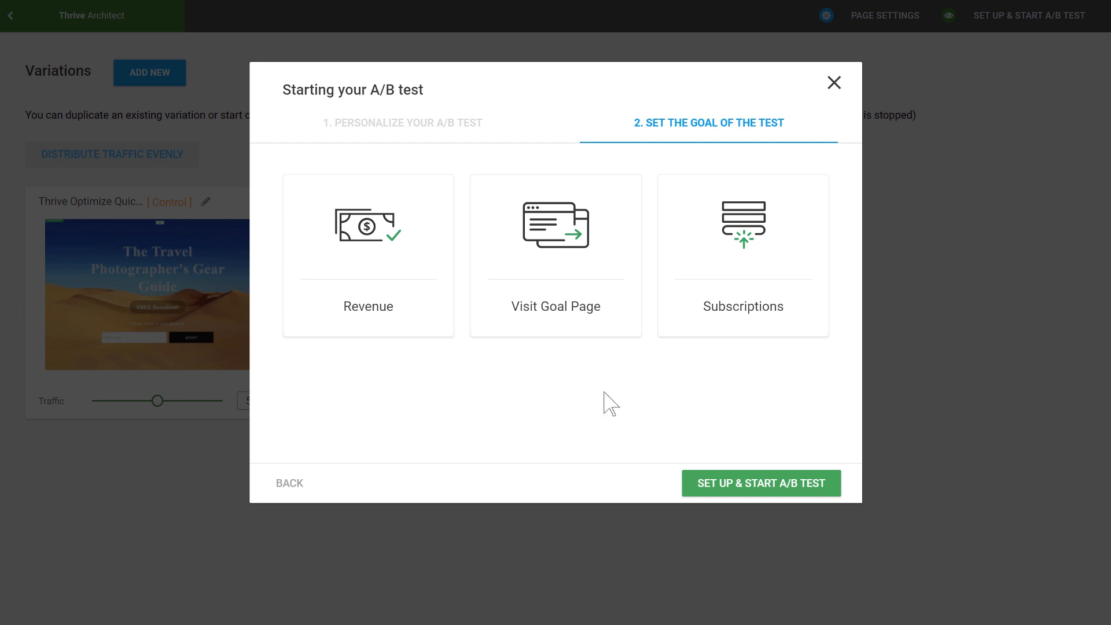
Choose Subscriptions as the goal and start the A/B test
click(743, 255)
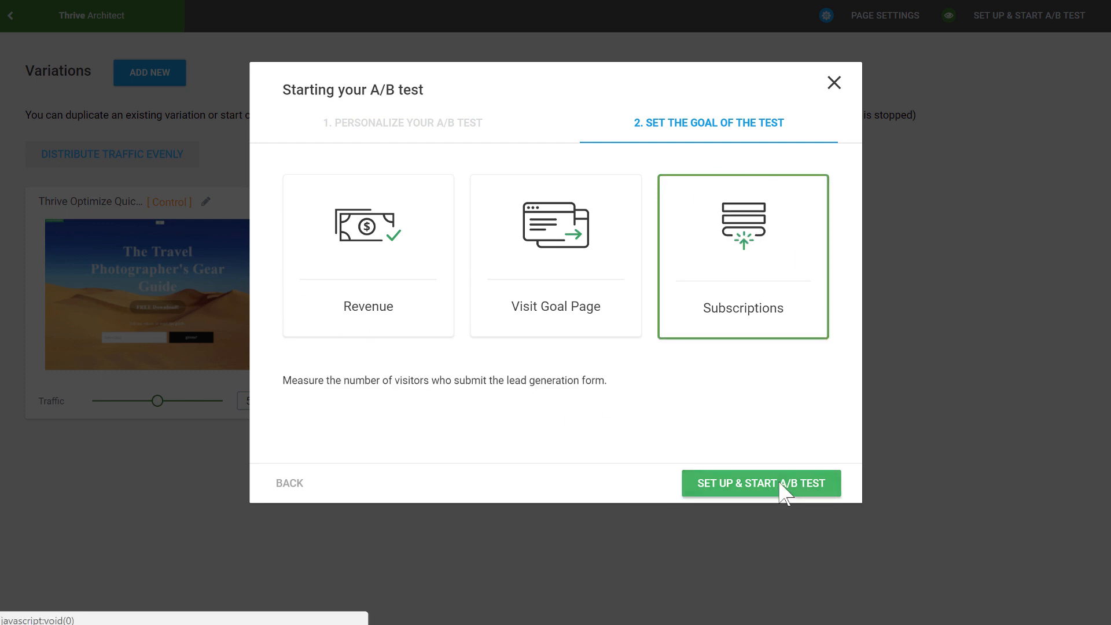
click(760, 483)
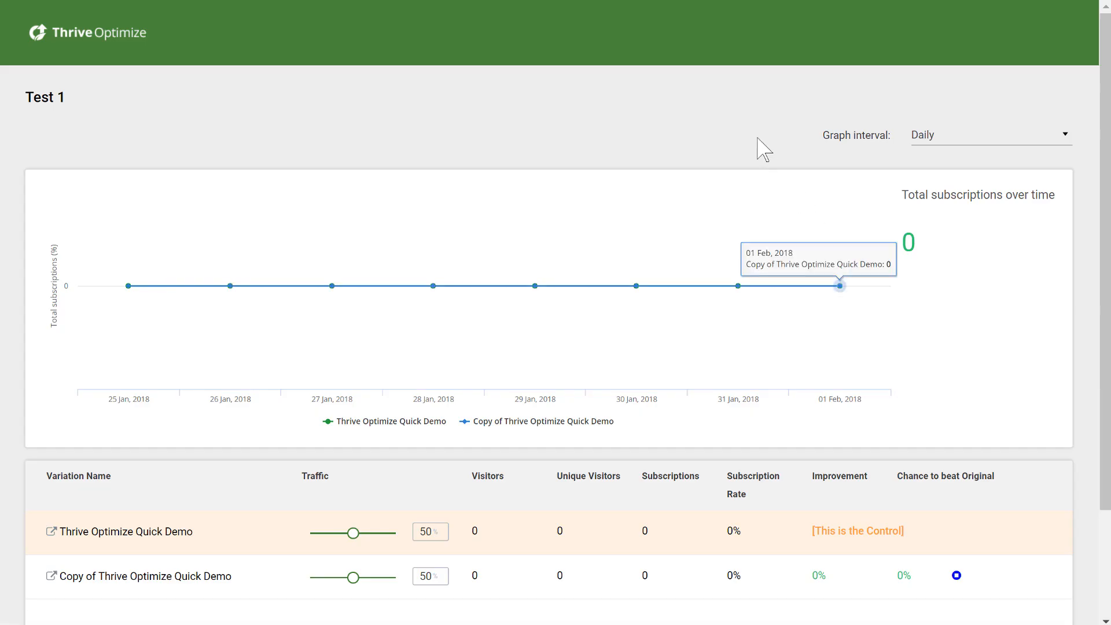
mouse_move(779, 106)
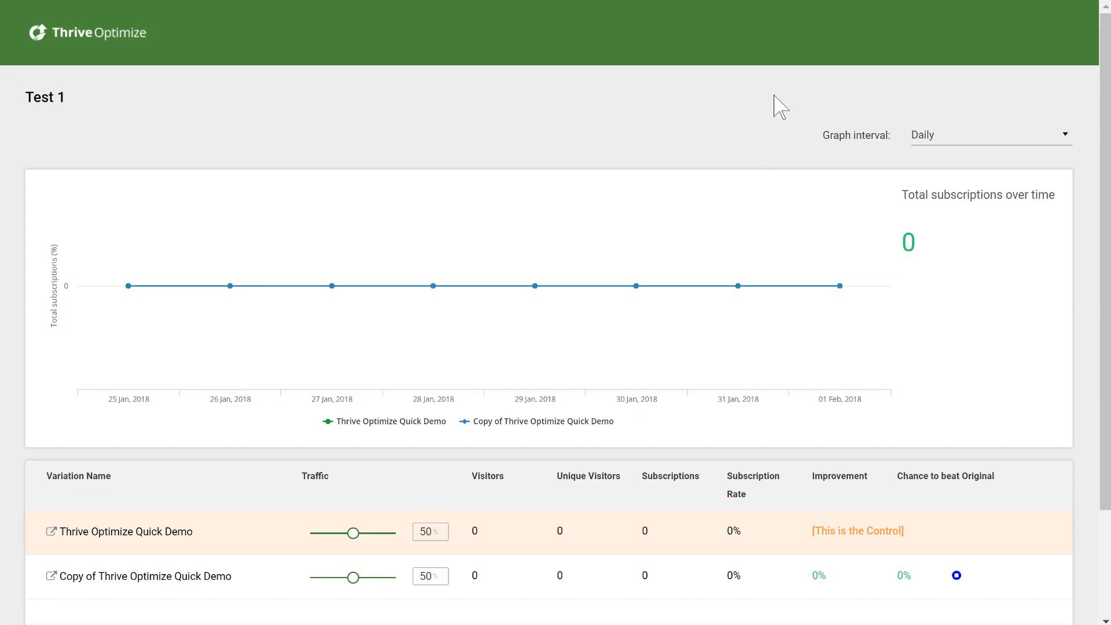